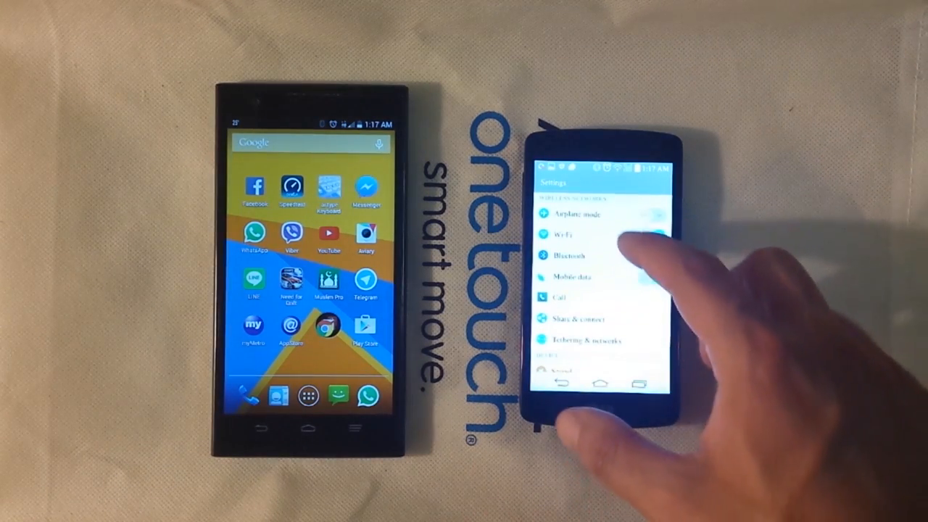
# - Turn Bluetooth on from Settings on the second phone so nearby devices are listed
pyautogui.click(568, 255)
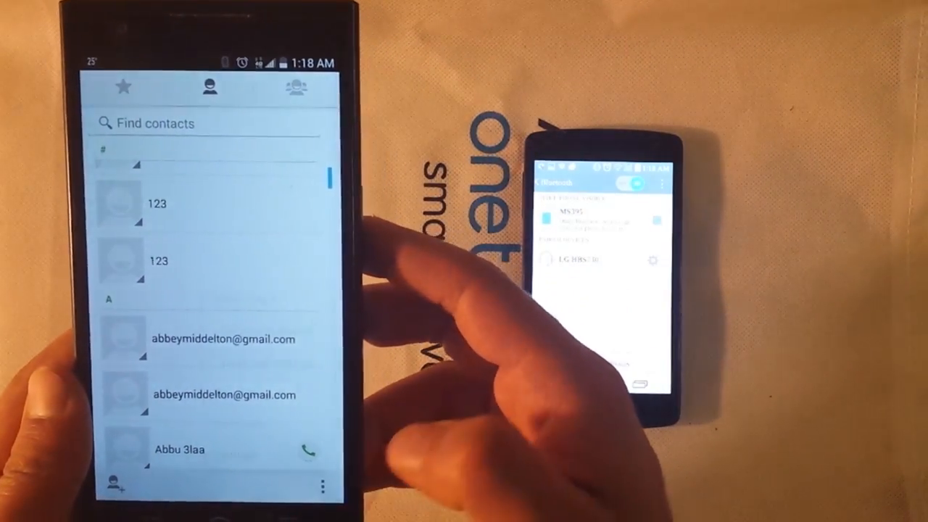
# - Start sharing all visible contacts on the first phone via Import/export > Share visible contacts
pyautogui.click(323, 487)
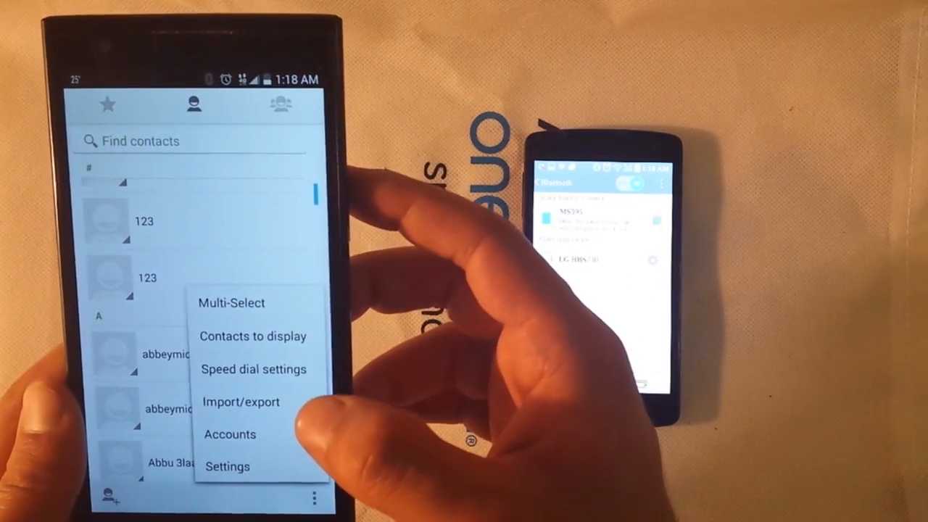
pyautogui.click(240, 401)
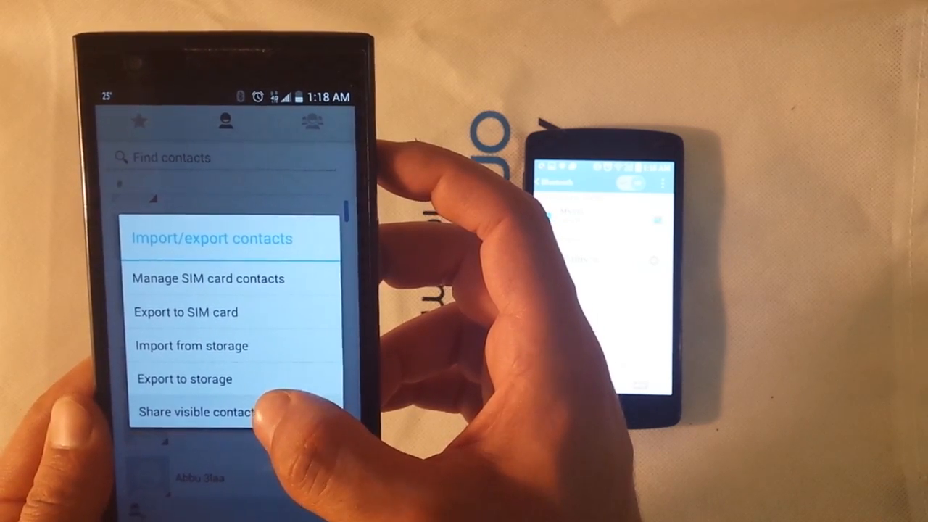
pyautogui.click(194, 412)
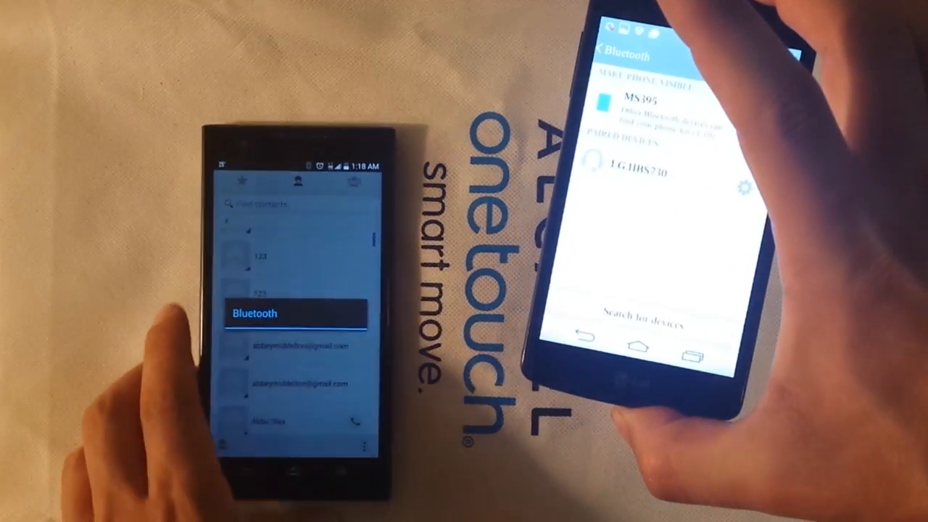
# - Send the contacts over Bluetooth and accept vcards_20150510_011831.vcf on the second phone
pyautogui.click(255, 313)
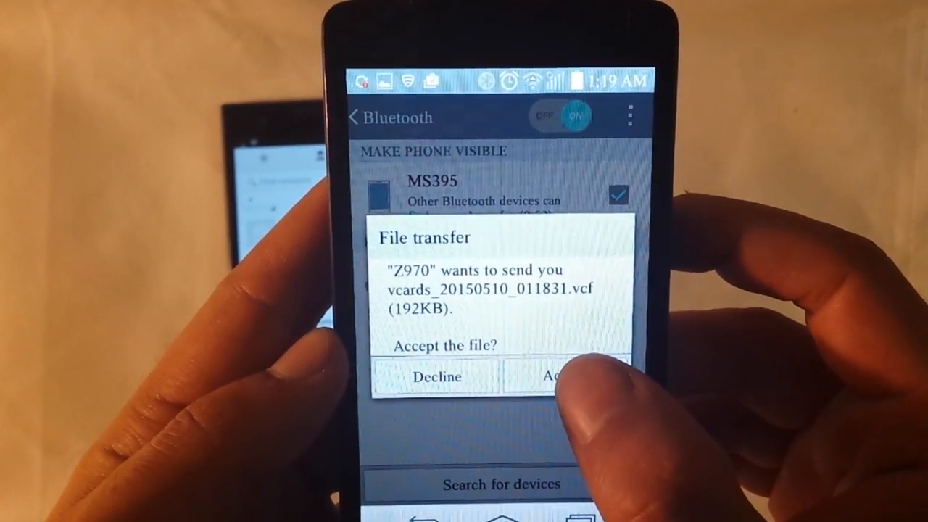
pyautogui.click(566, 377)
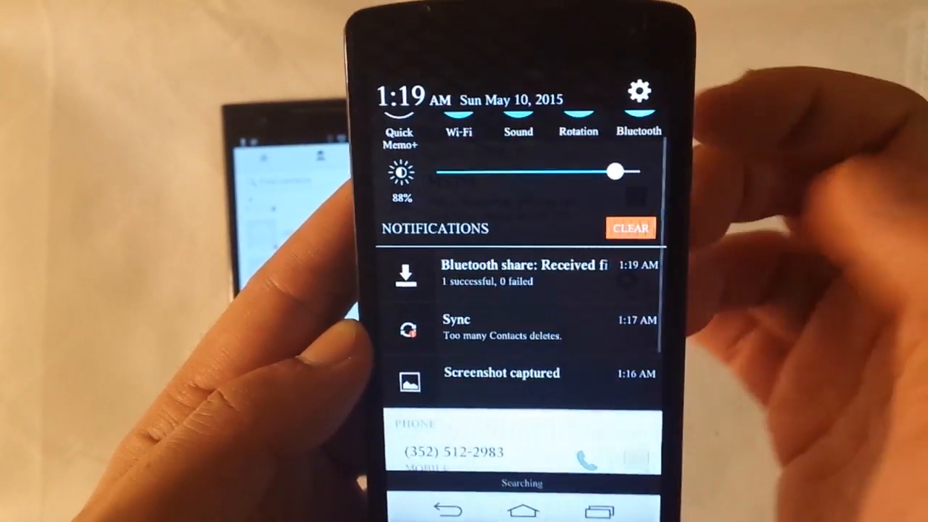
# - Import the received .vcf from Inbound transfers and review the new contacts in the list
pyautogui.click(521, 272)
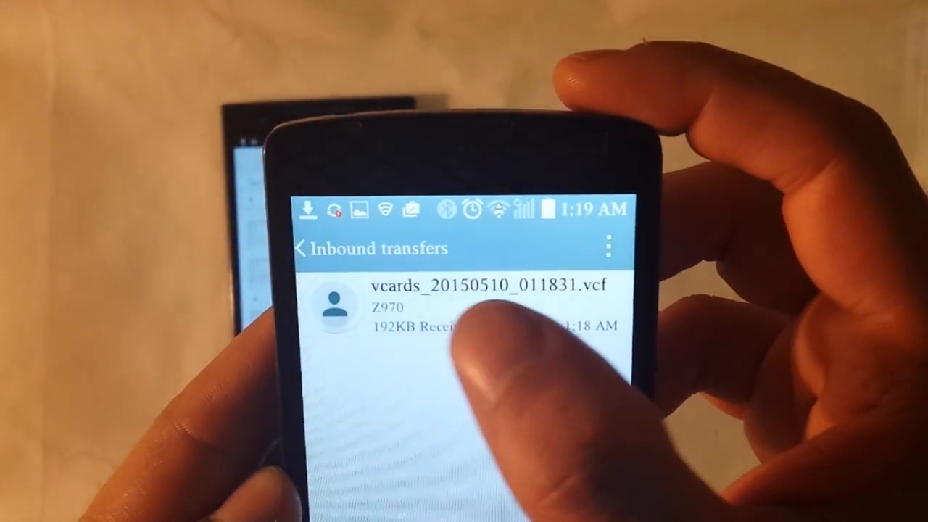
pyautogui.click(464, 304)
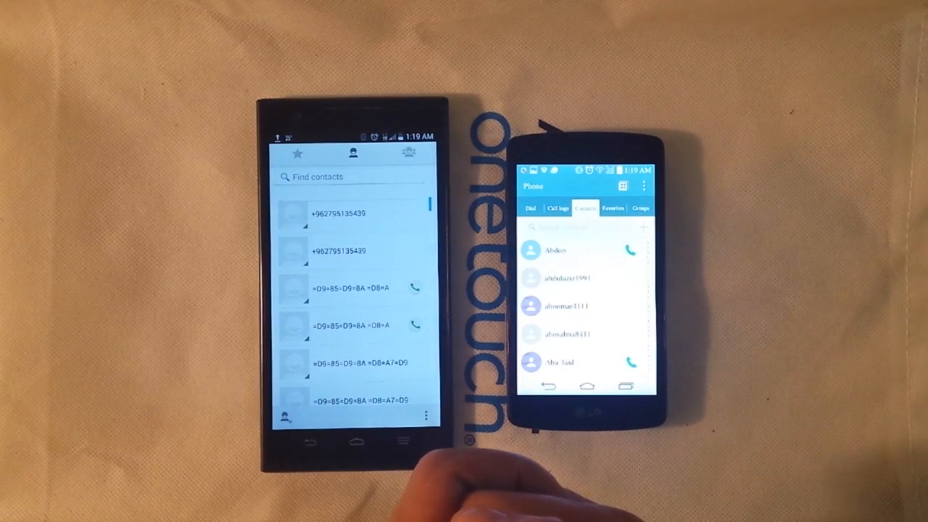
pyautogui.scroll(-3)
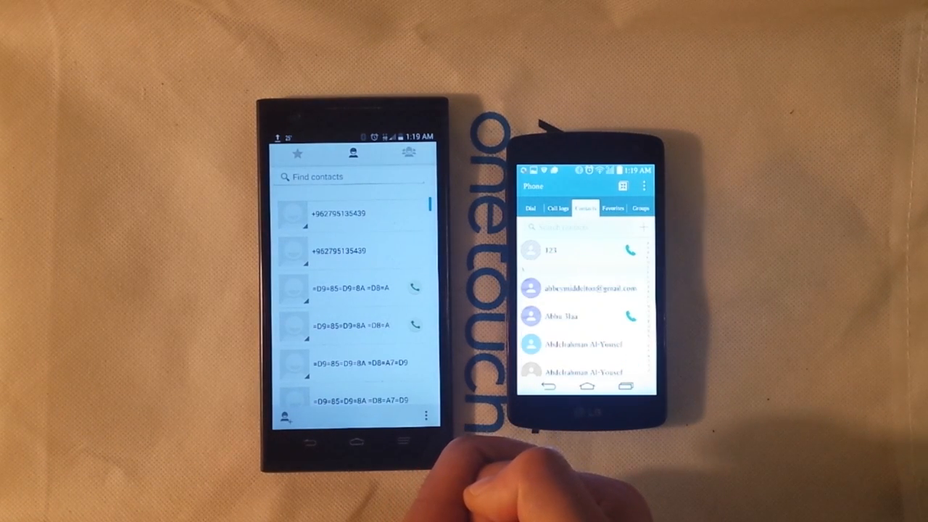